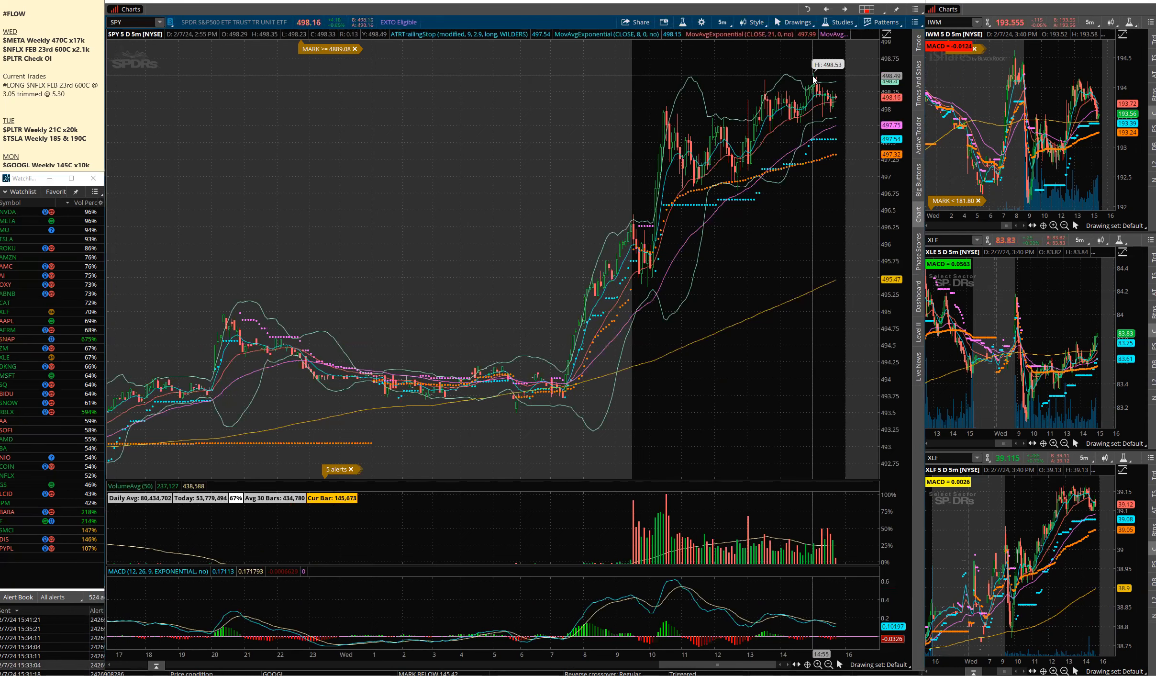
# Switch the SPY chart to the 3-month daily (3M 1D) timeframe
pyautogui.click(722, 21)
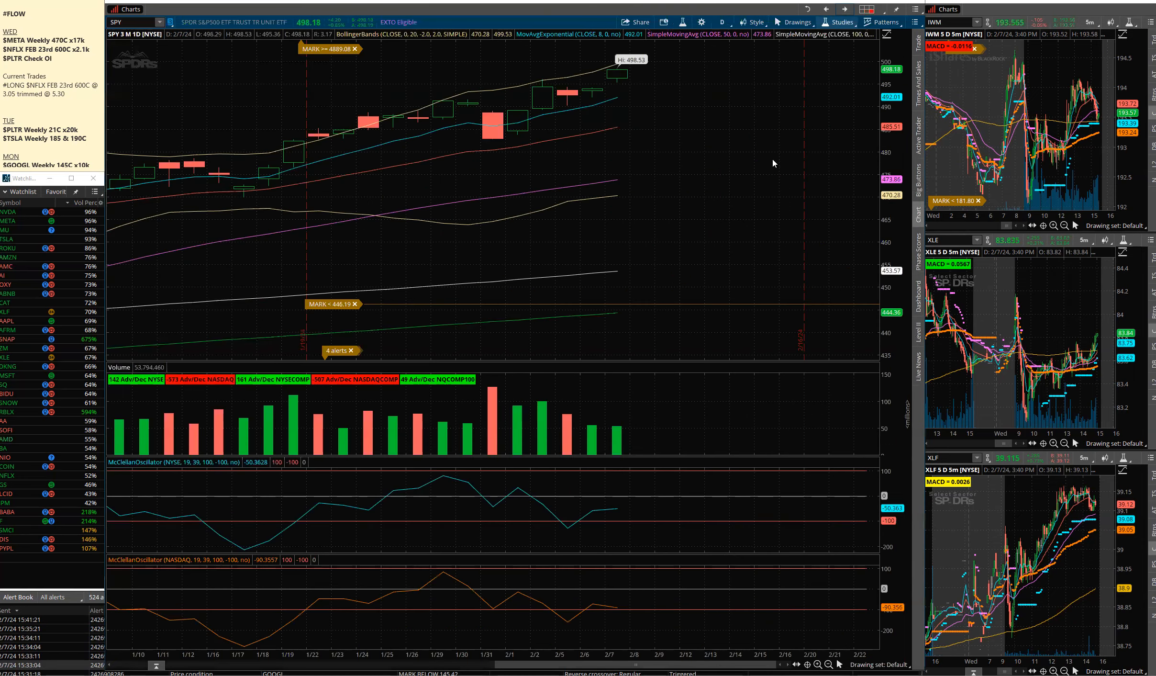
pyautogui.moveTo(610, 434)
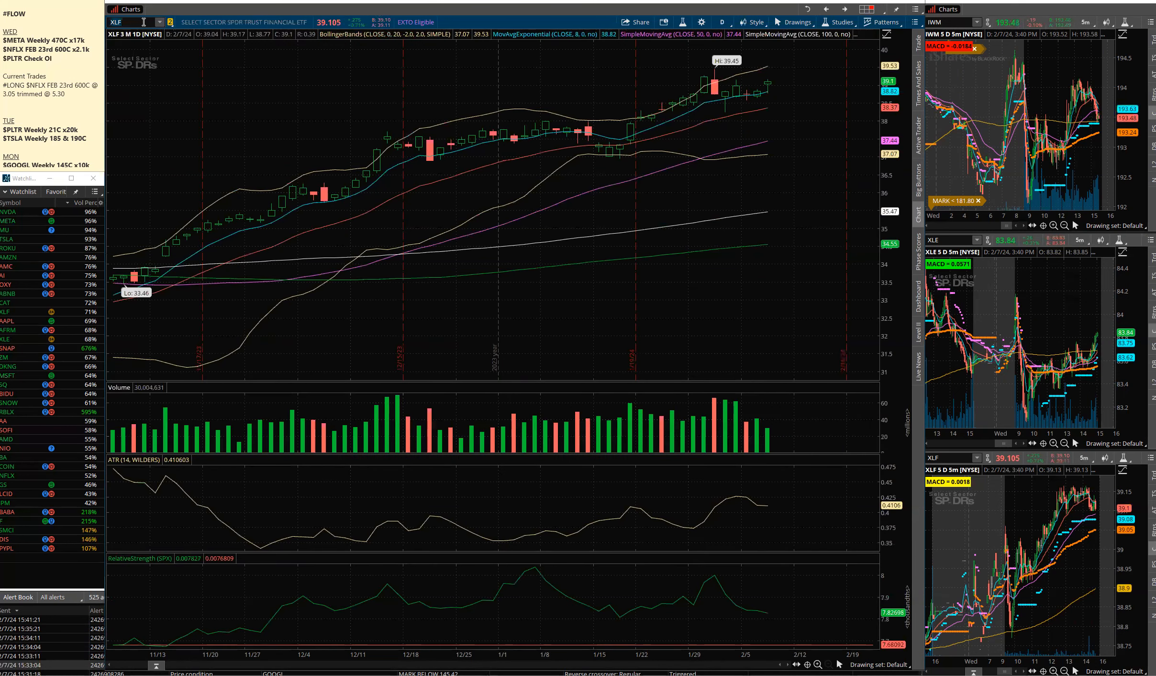
# Load NFLX on the main 3M 1D chart with volume, ATR and relative strength
pyautogui.click(11, 338)
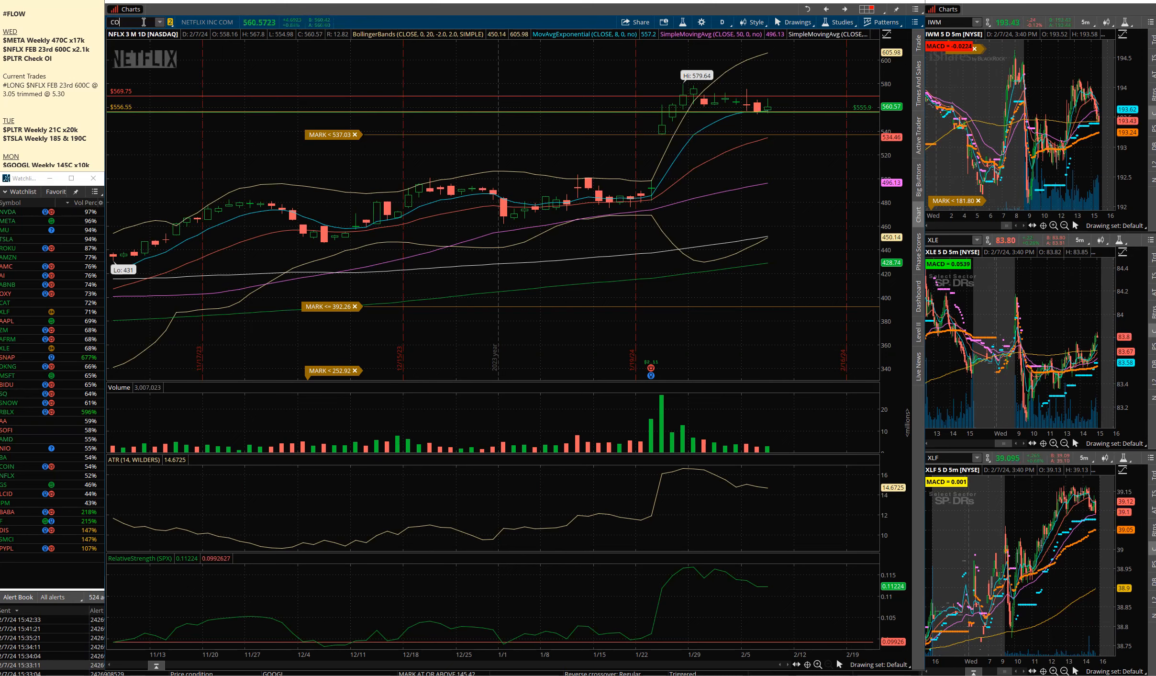
# Enter COIN then MARA in the symbol box and note '$MARA OI' under WED
pyautogui.write('COIN')
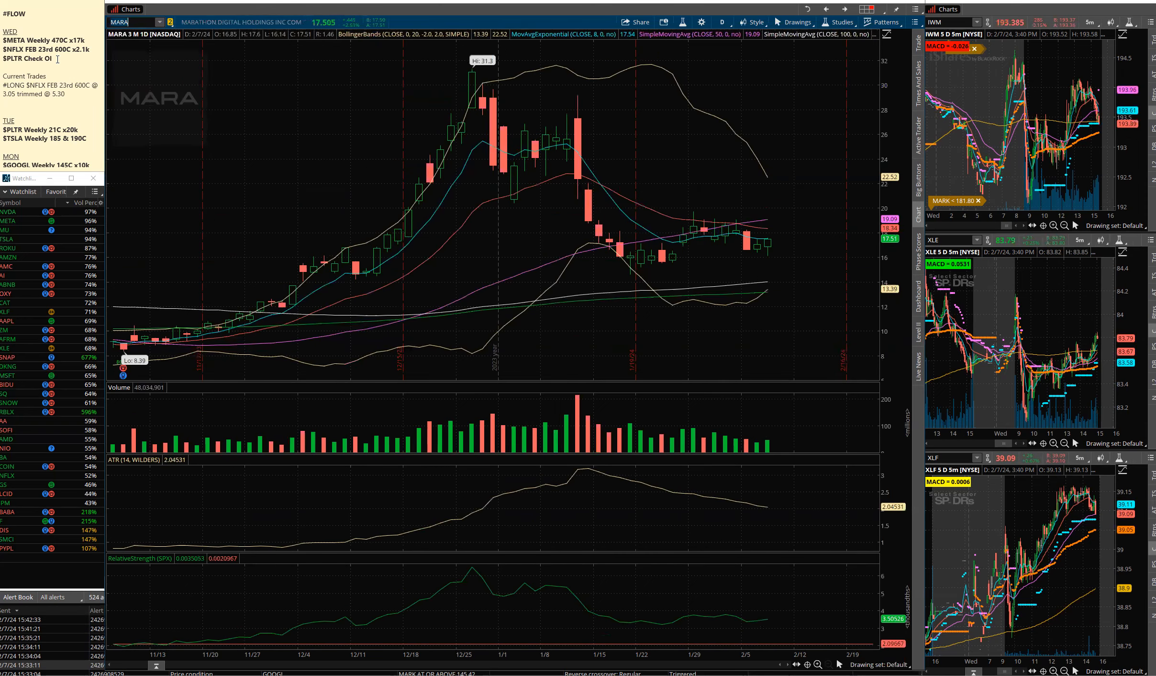
pyautogui.write('$MARA OI')
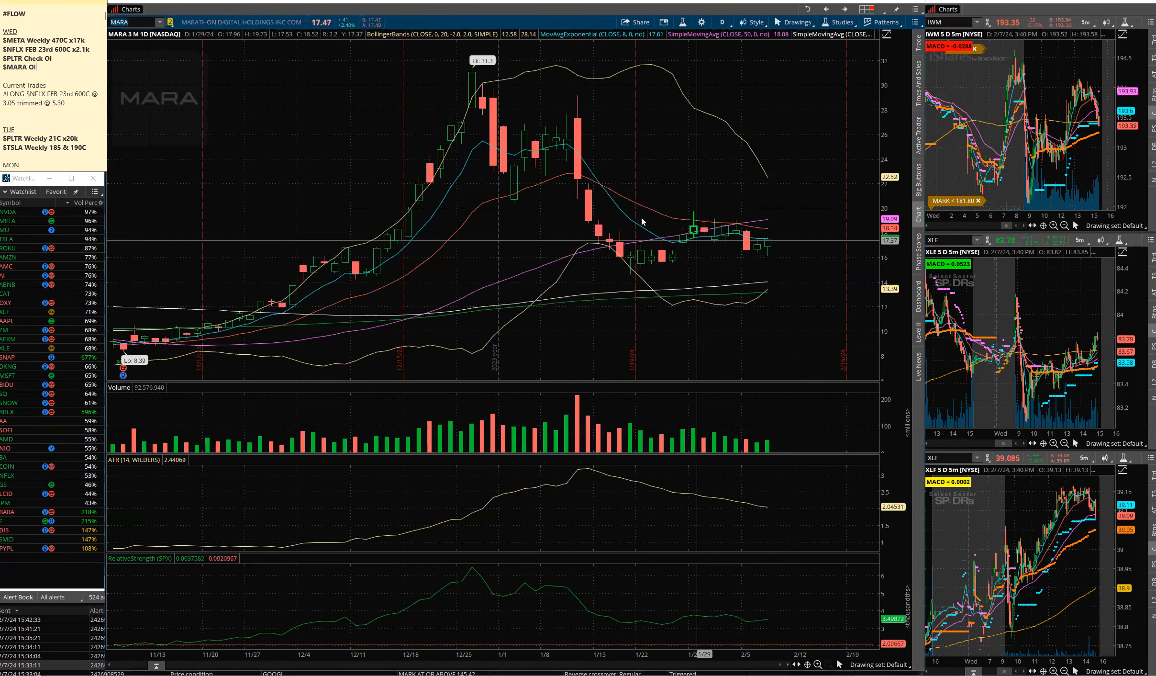
pyautogui.moveTo(614, 181)
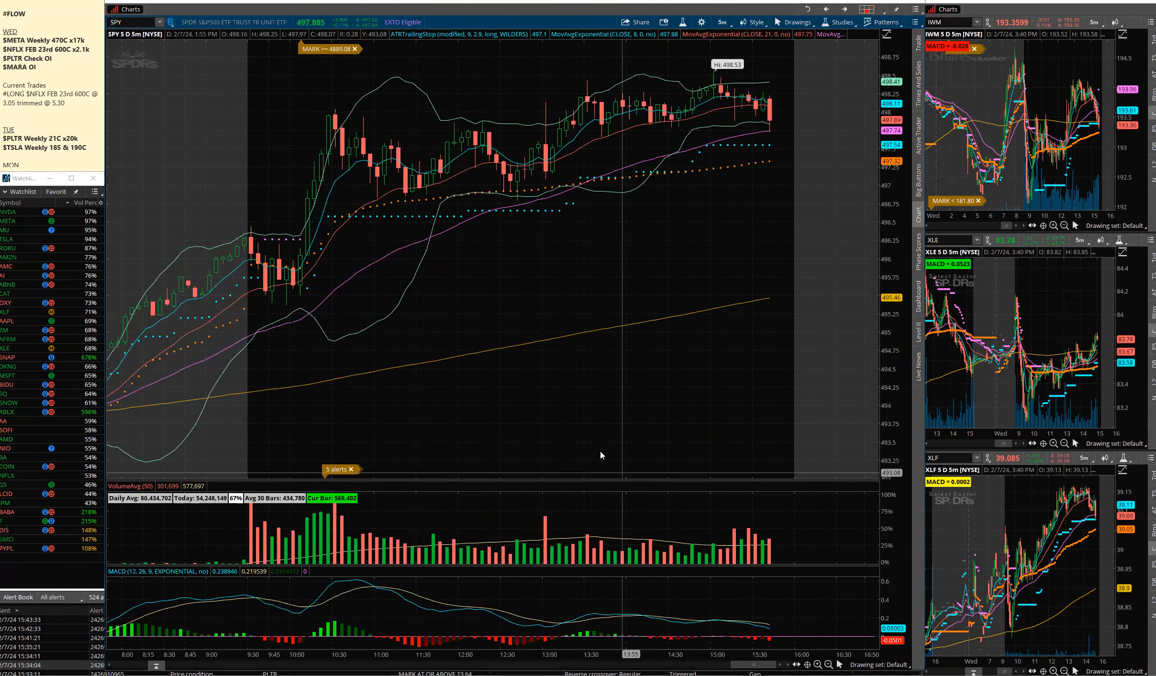
pyautogui.moveTo(585, 116)
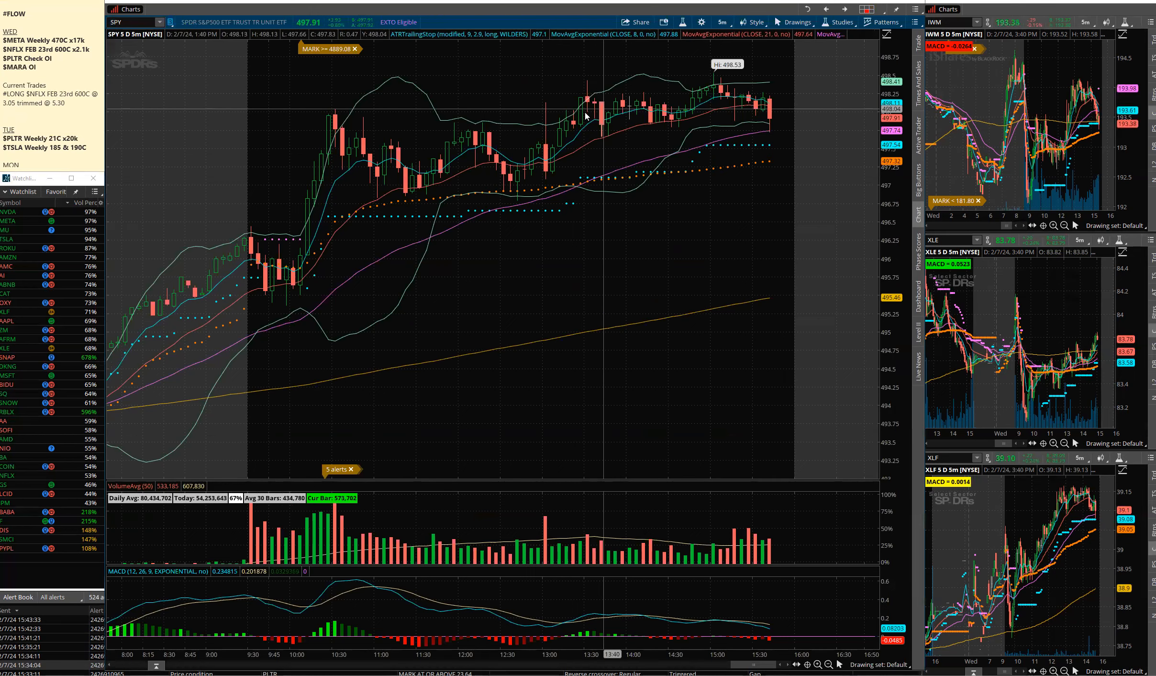
pyautogui.moveTo(788, 93)
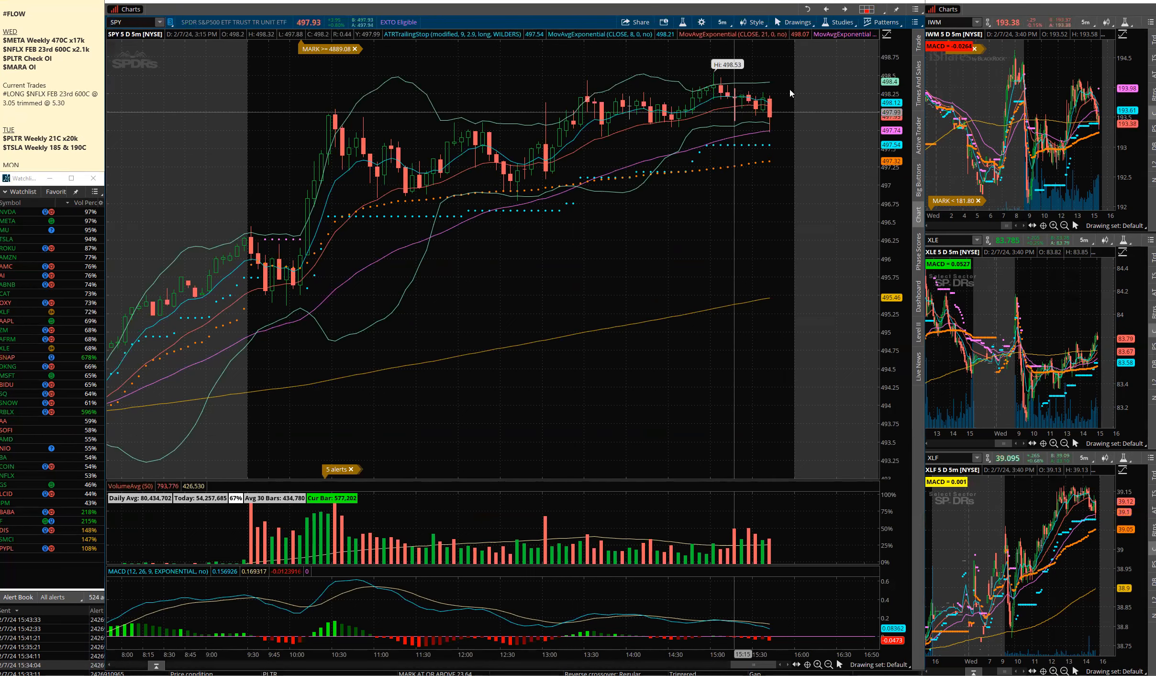
pyautogui.moveTo(249, 224)
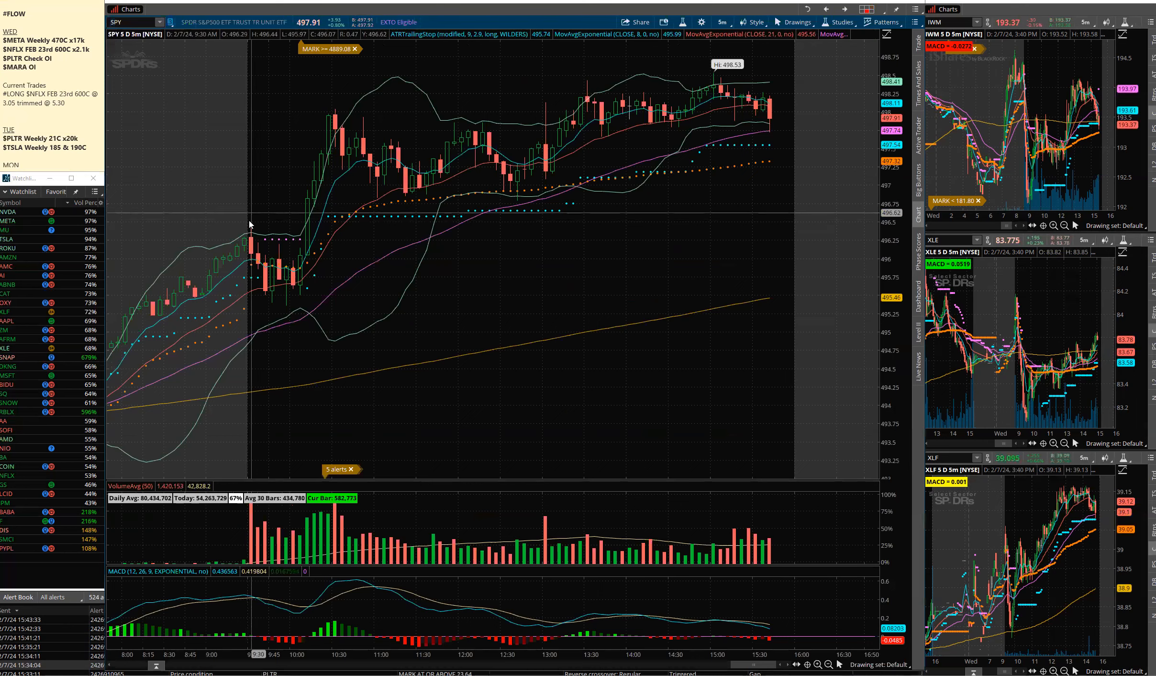
pyautogui.moveTo(355, 324)
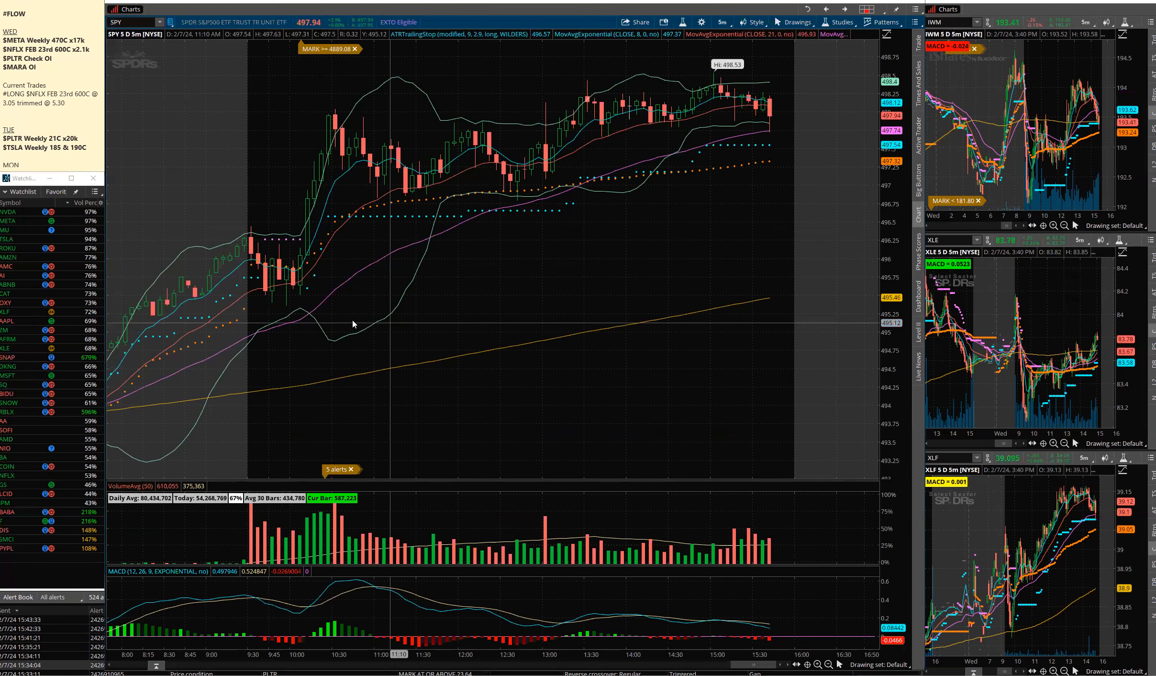
pyautogui.moveTo(303, 295)
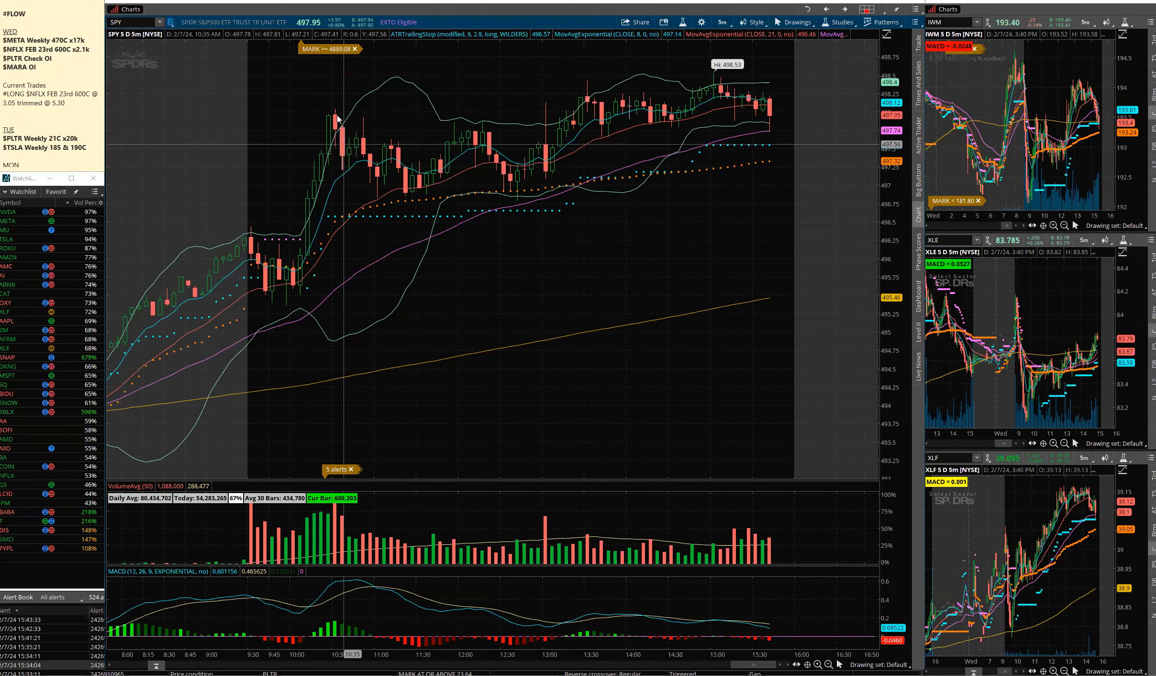
pyautogui.moveTo(333, 155)
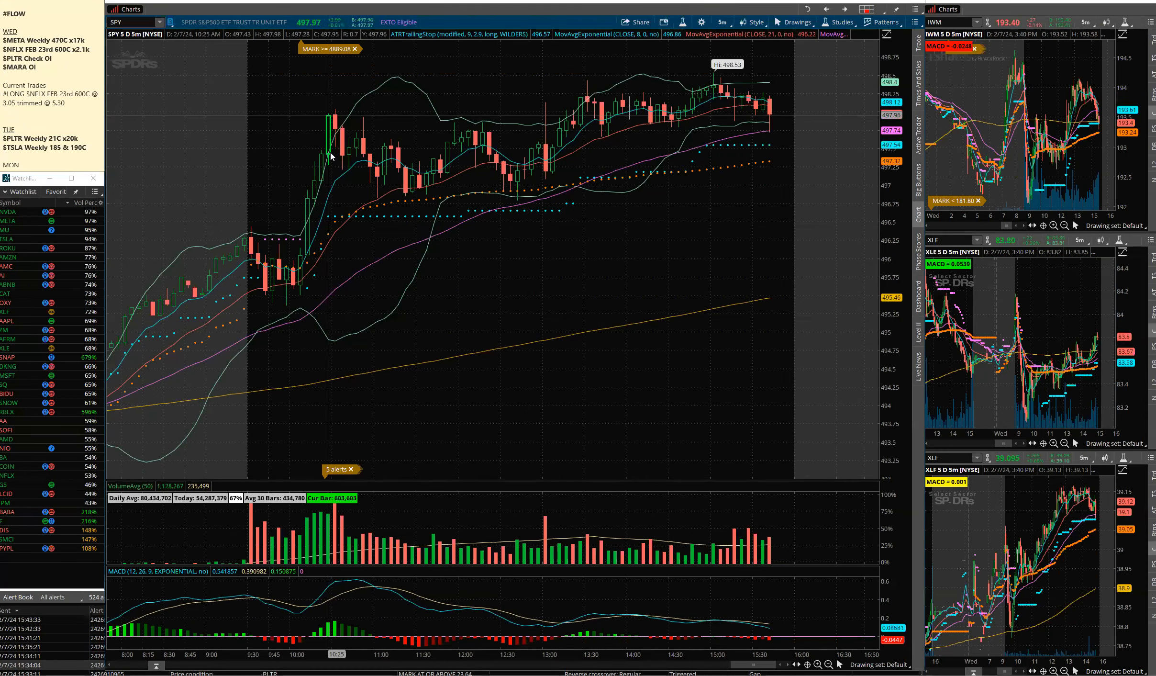
pyautogui.moveTo(547, 163)
pyautogui.write('MSFT')
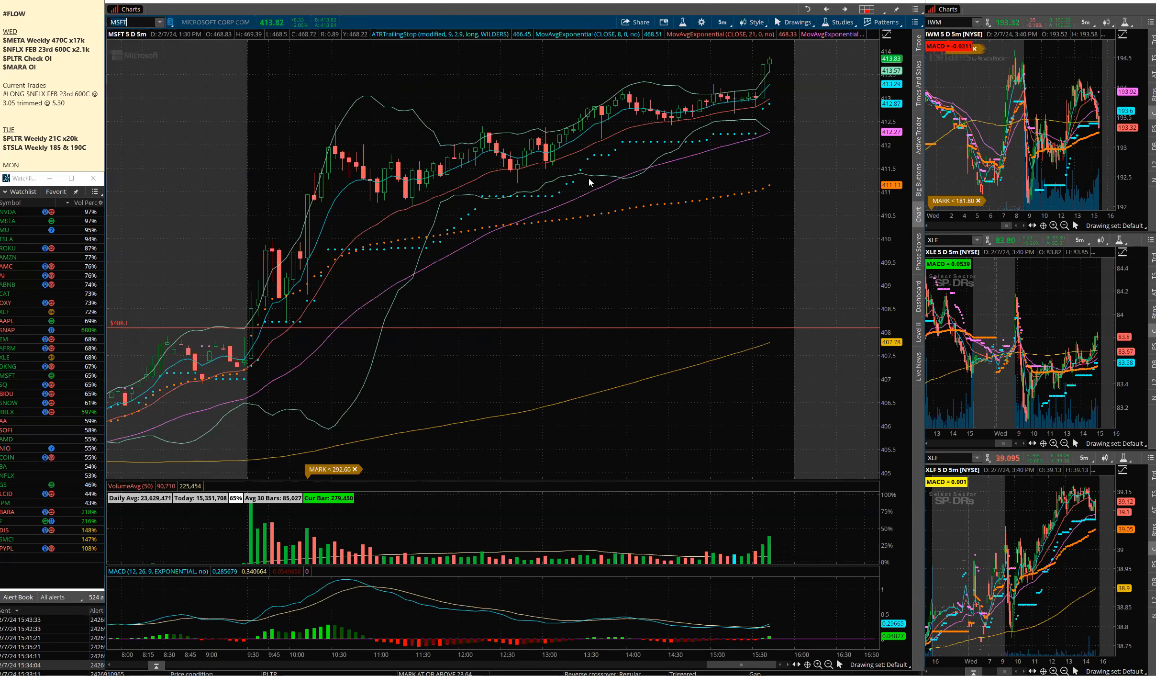
pyautogui.moveTo(367, 149)
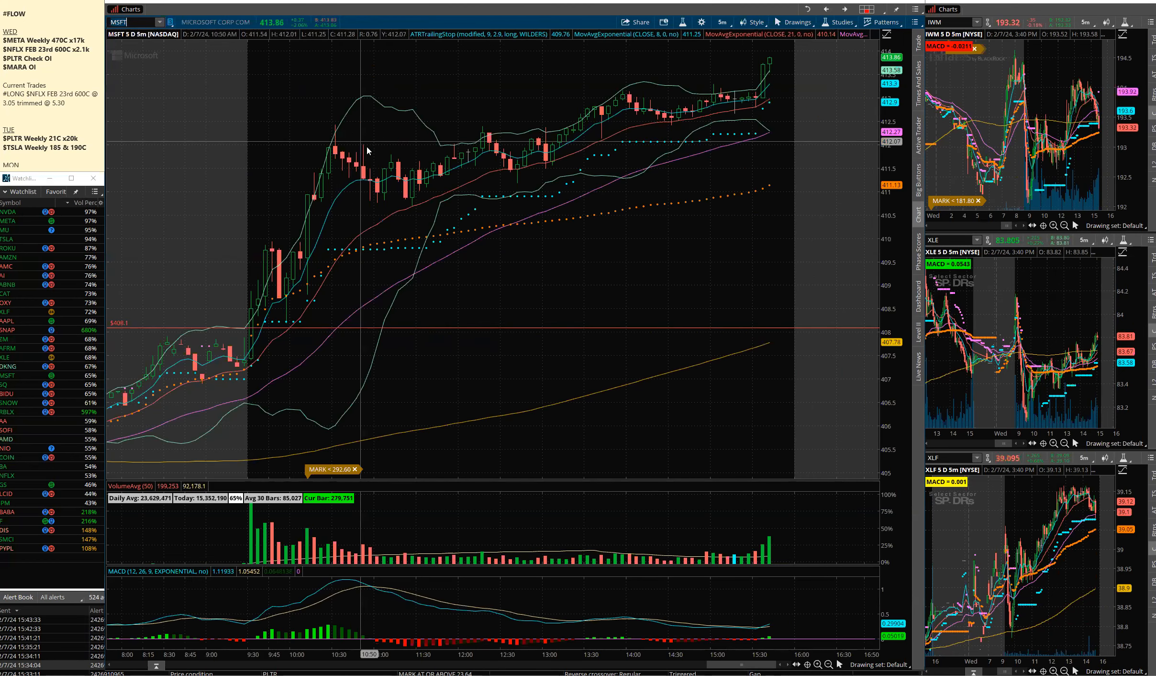
pyautogui.moveTo(660, 108)
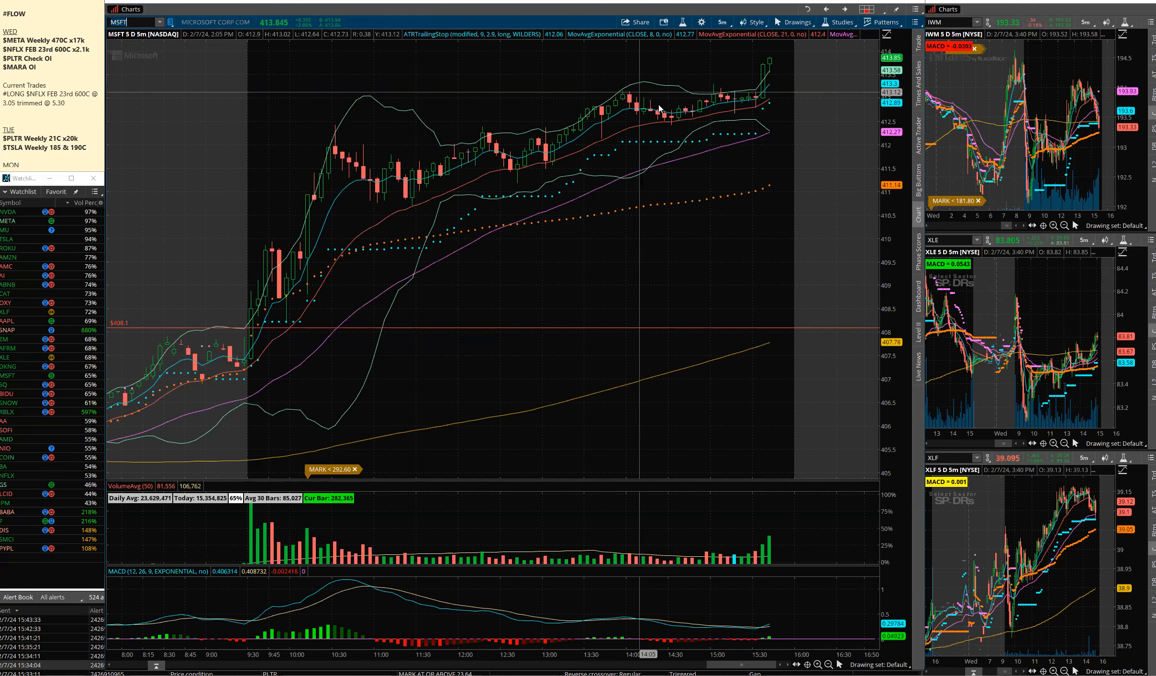
pyautogui.moveTo(409, 122)
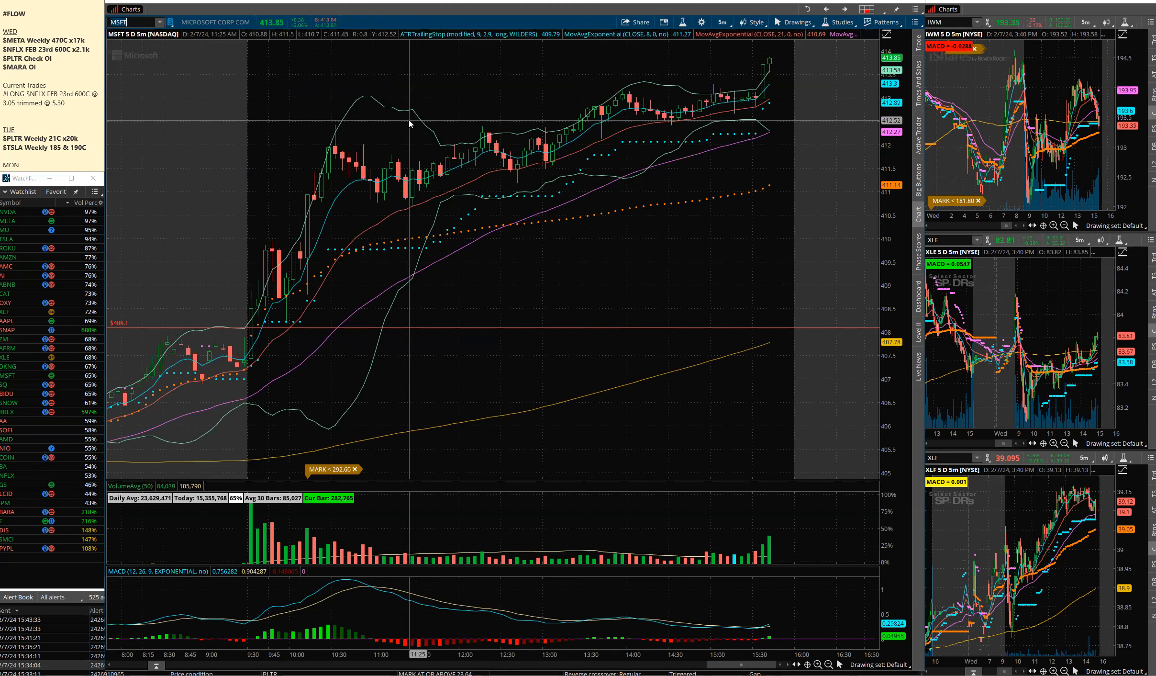